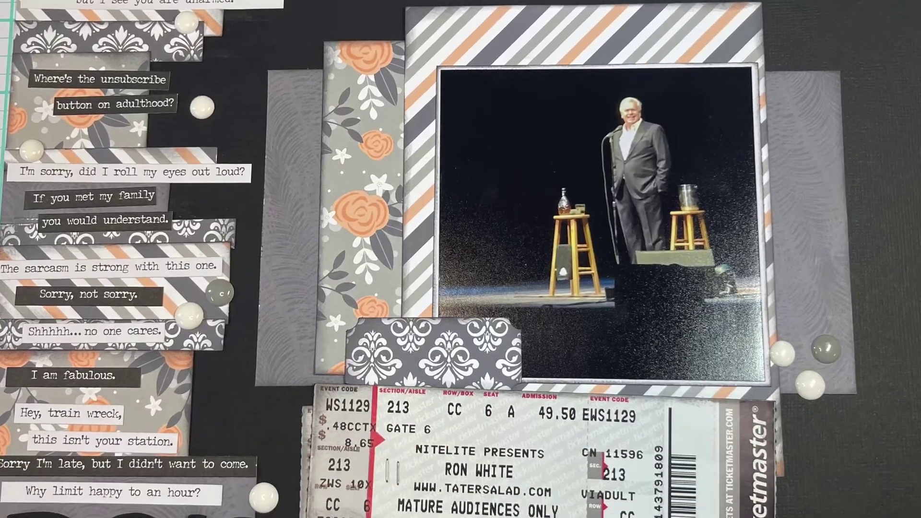
scroll("down", 3)
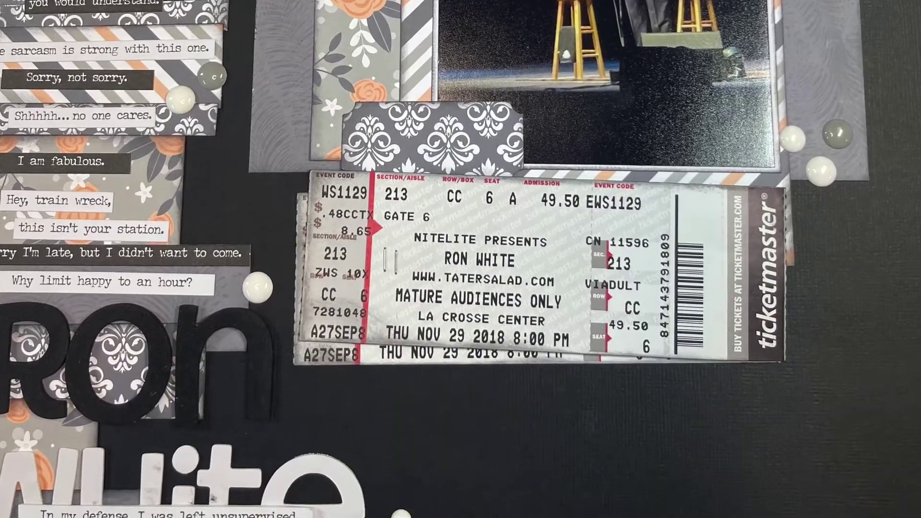